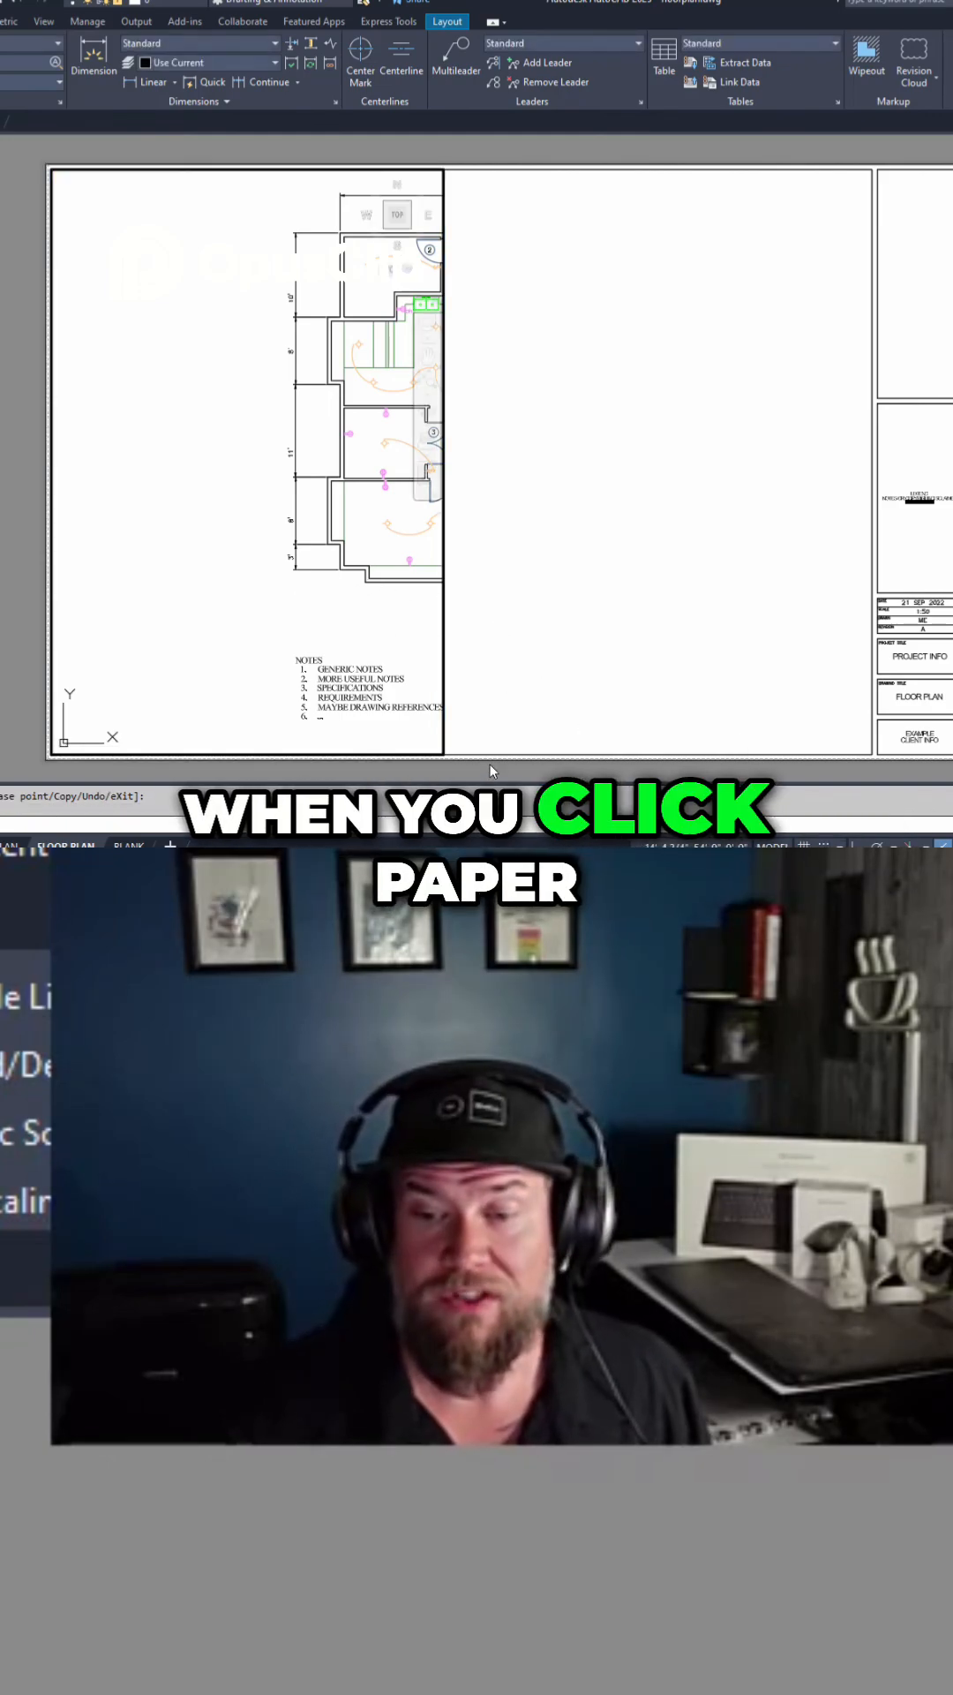
{"action": "left_click", "coordinate": [282, 600]}
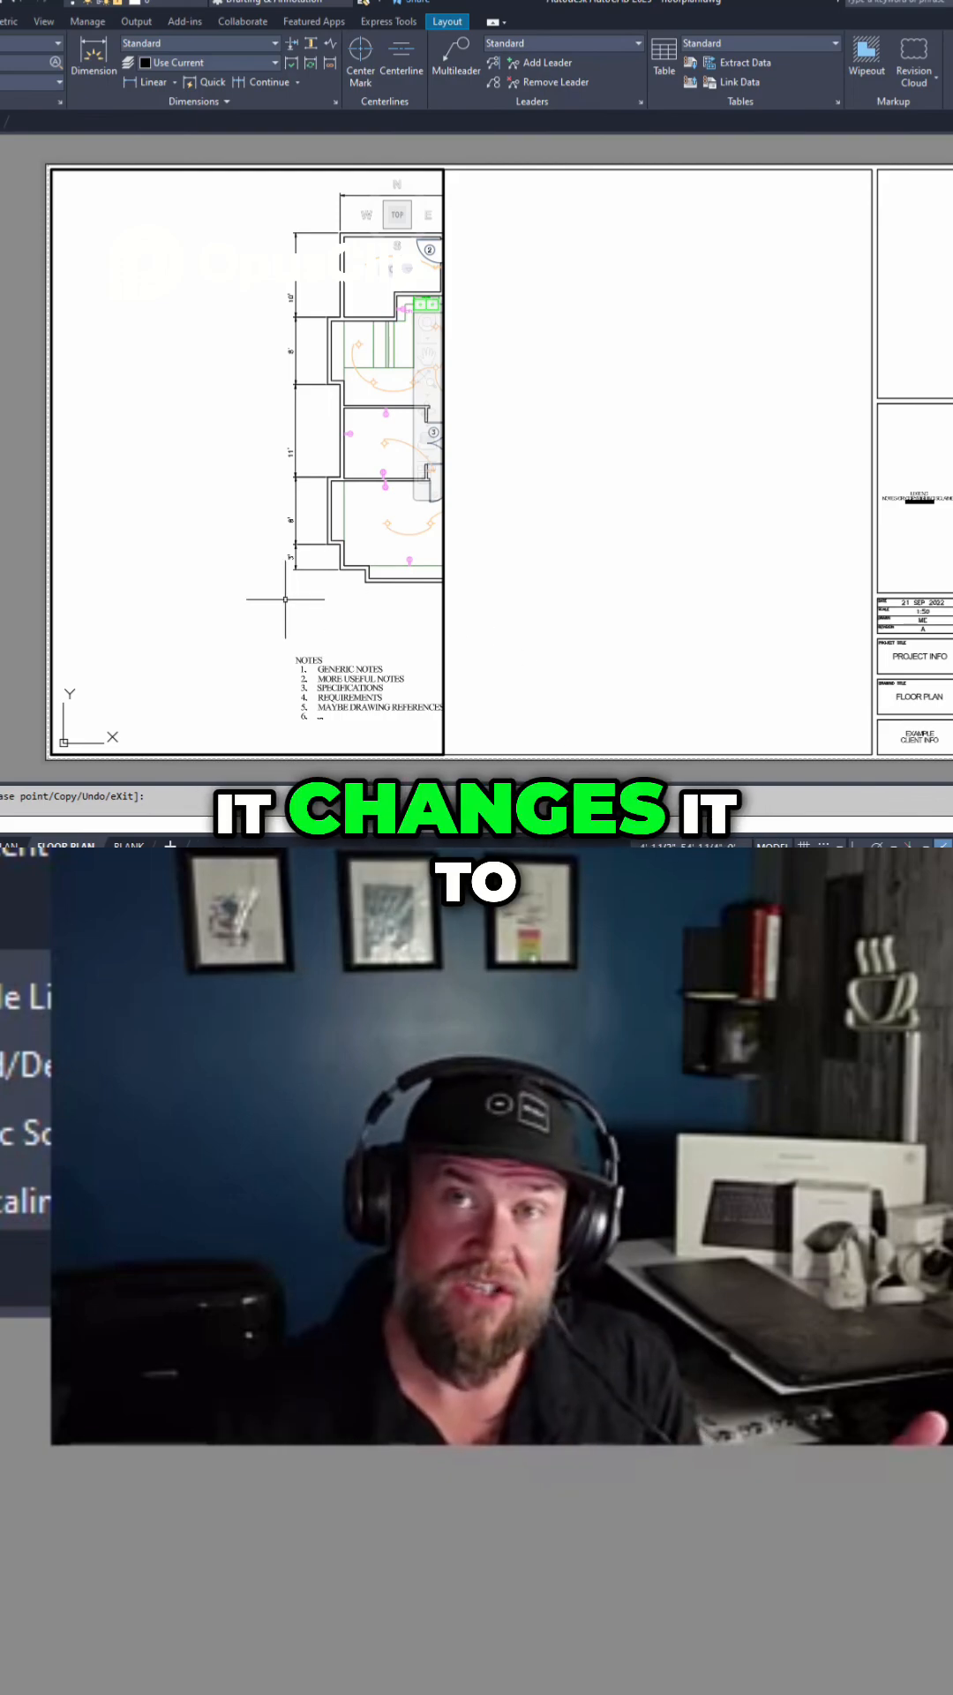